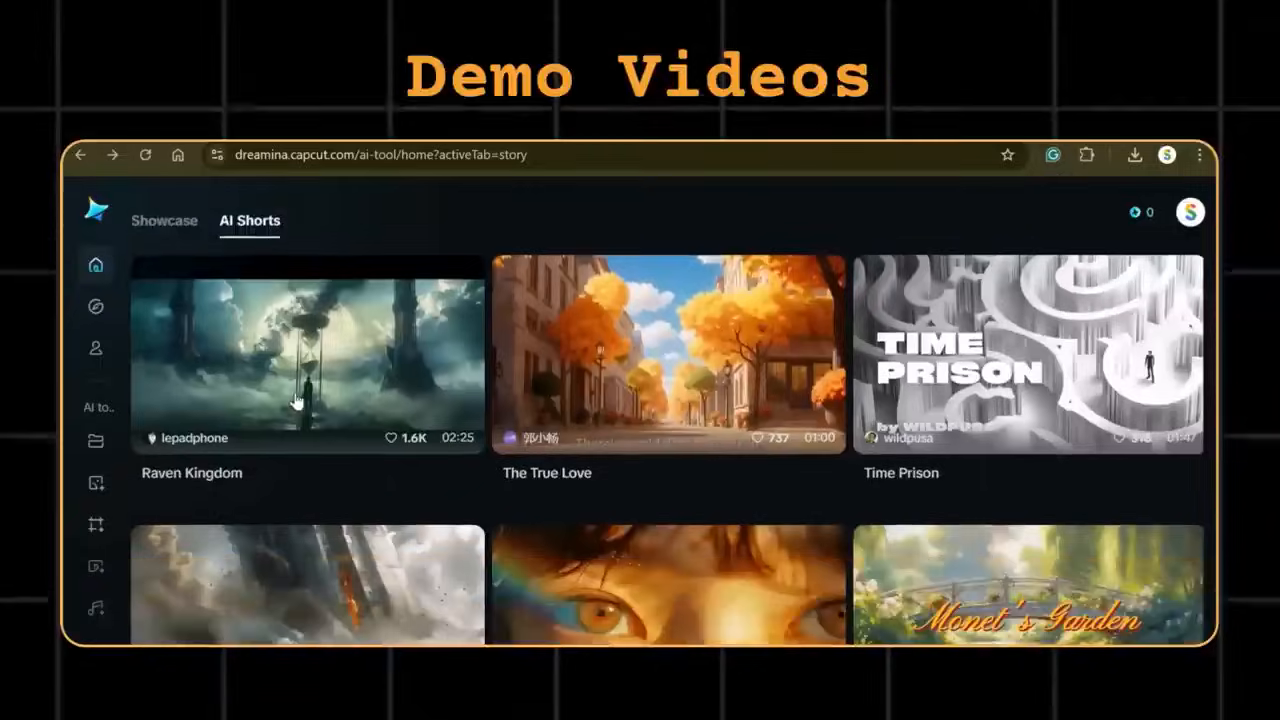
Open an AI Shorts demo video, the news-anchor scene, in the full-screen player
left_click(306, 355)
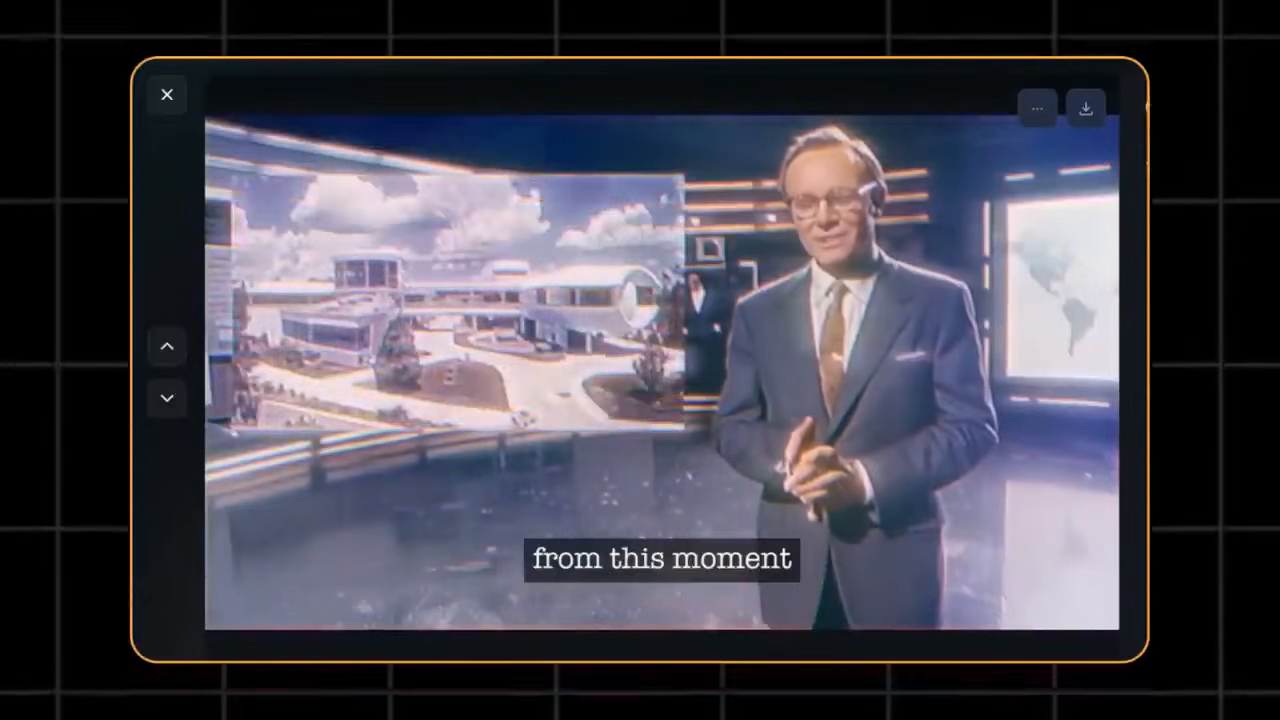
Close the player, scroll the AI templates carousel, and go to the Dreamina homepage
left_click(167, 94)
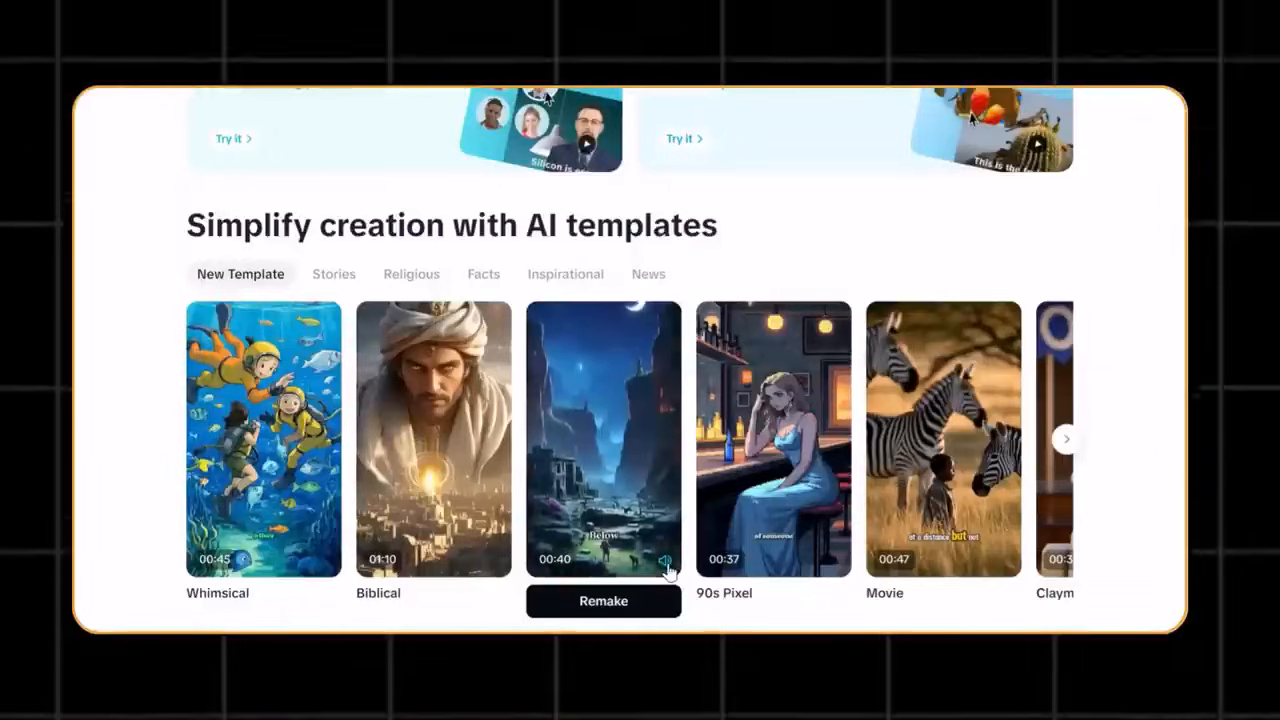
left_click(1065, 438)
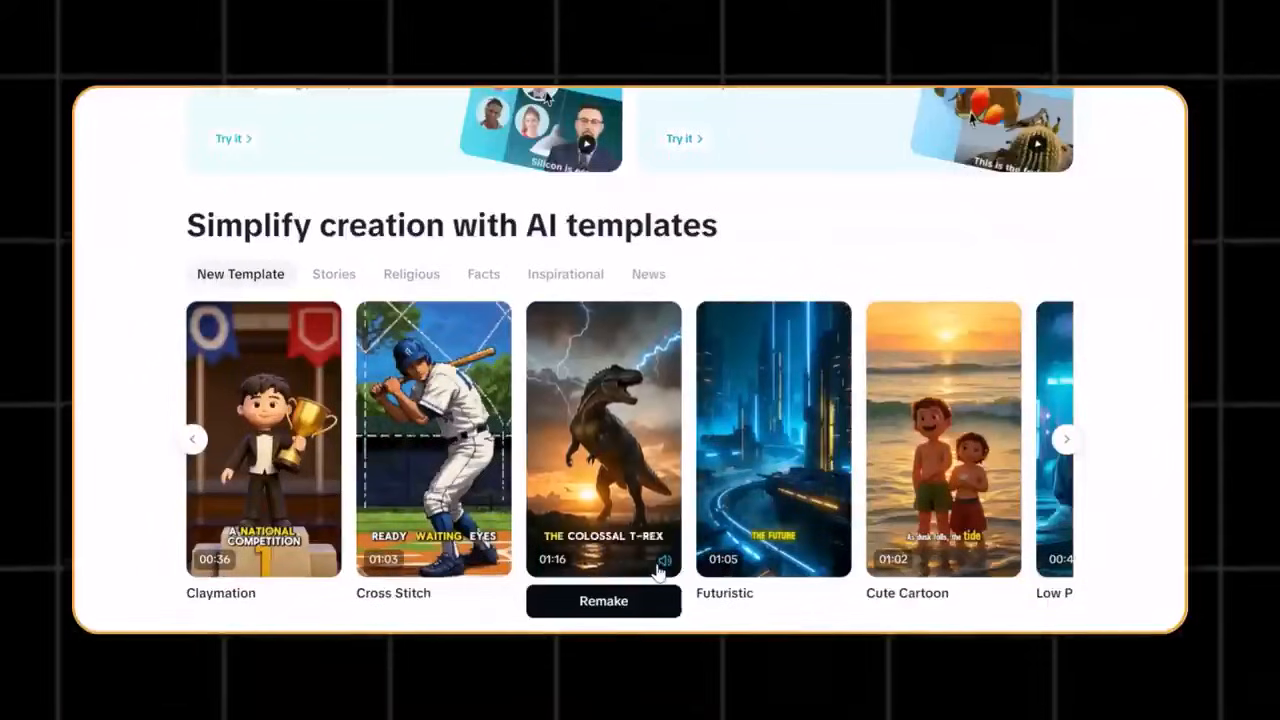
left_click(333, 273)
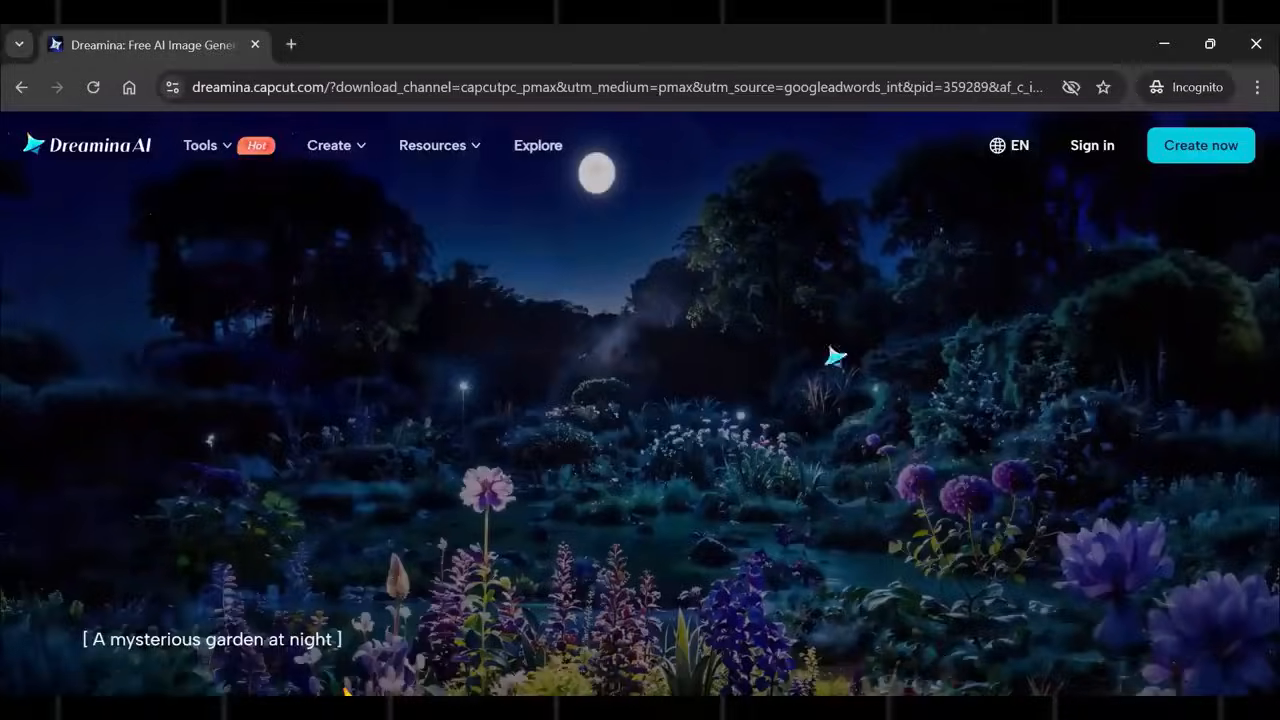
scroll("down", 3)
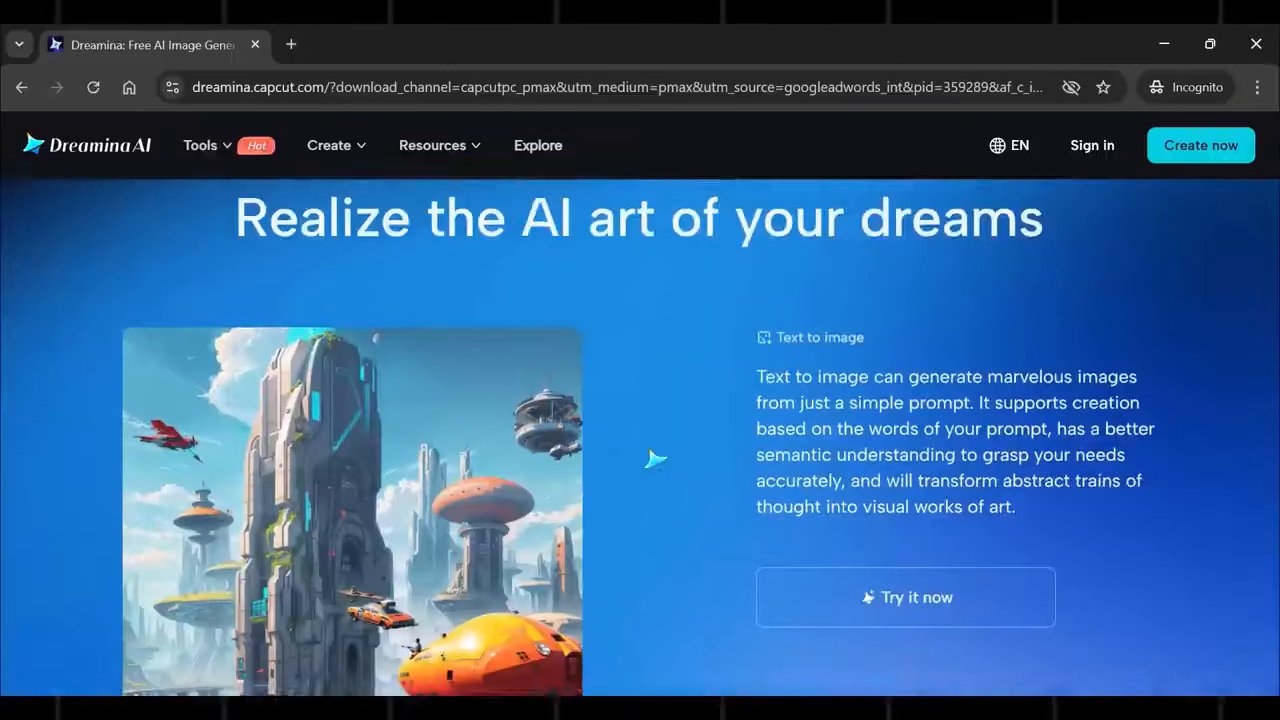
scroll("down", 3)
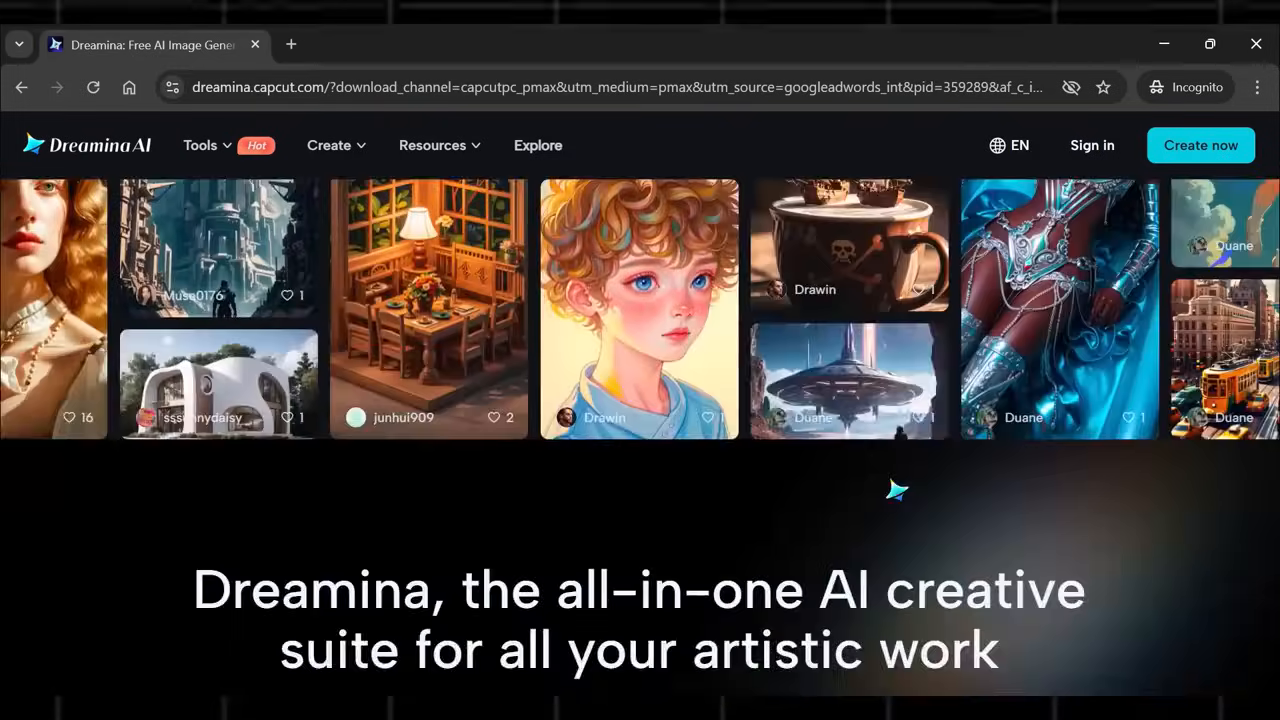
scroll("down", 3)
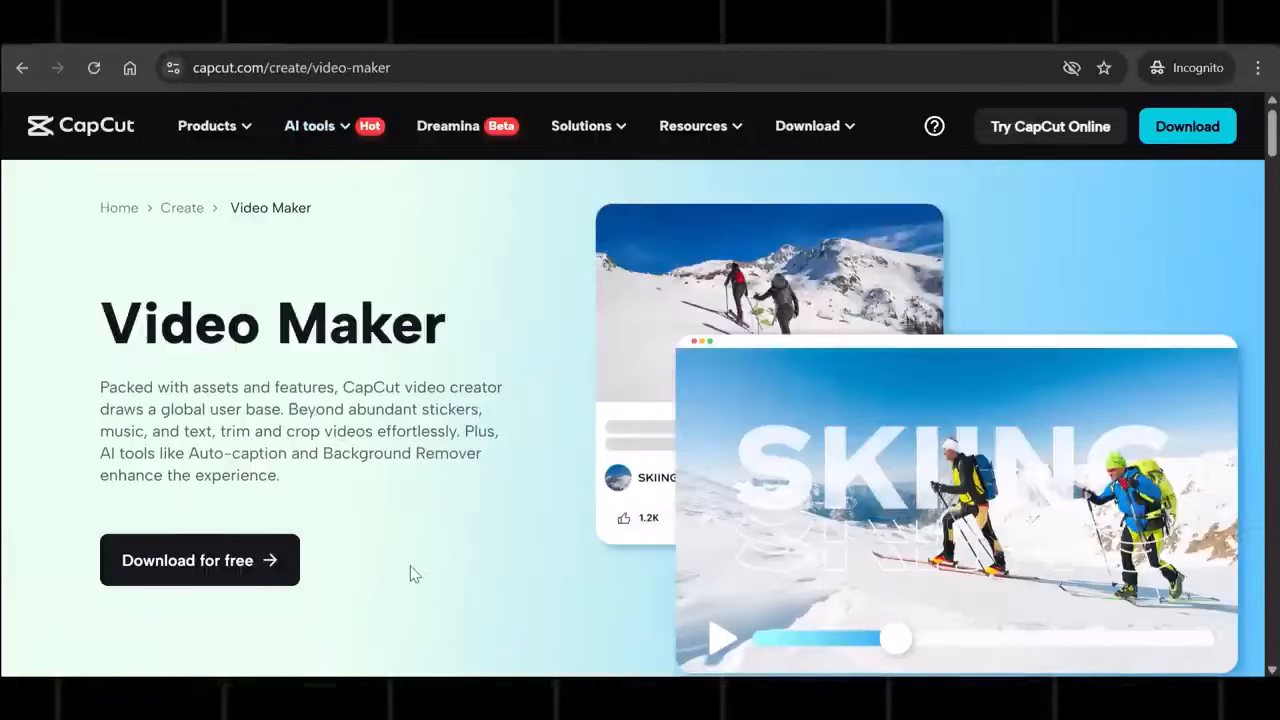
mouse_move(590, 340)
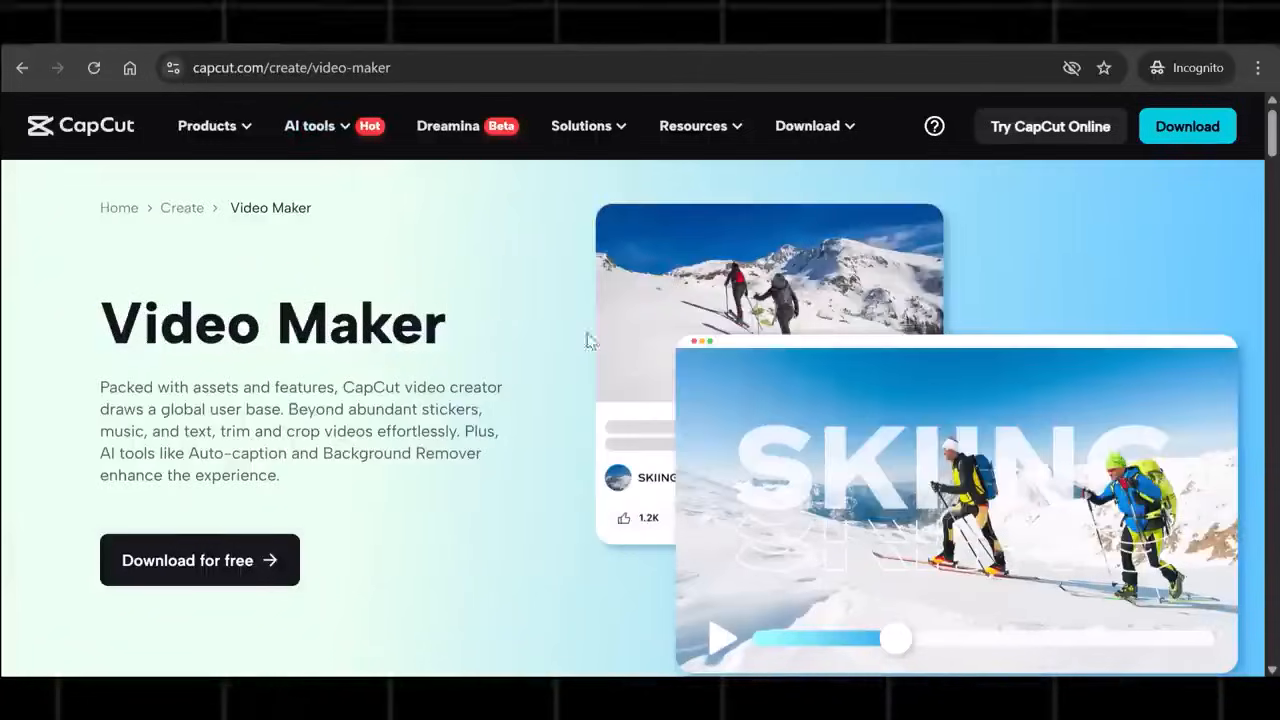
scroll("down", 3)
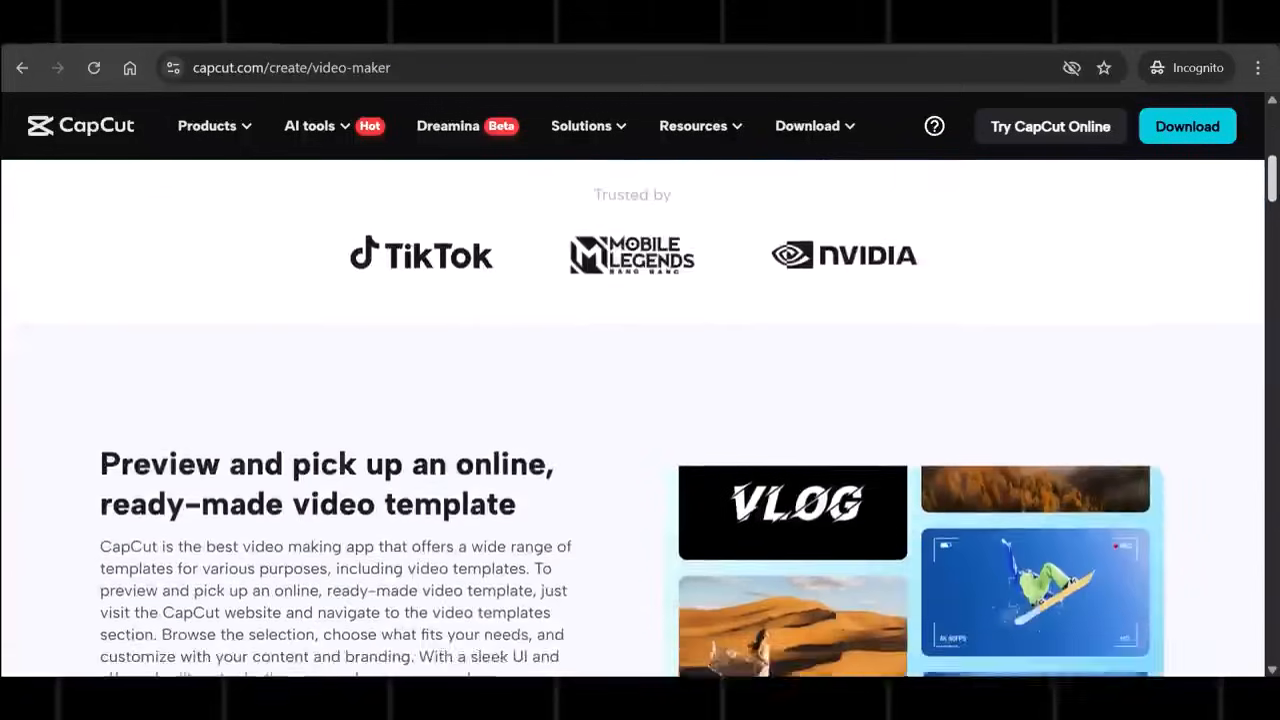
scroll("down", 3)
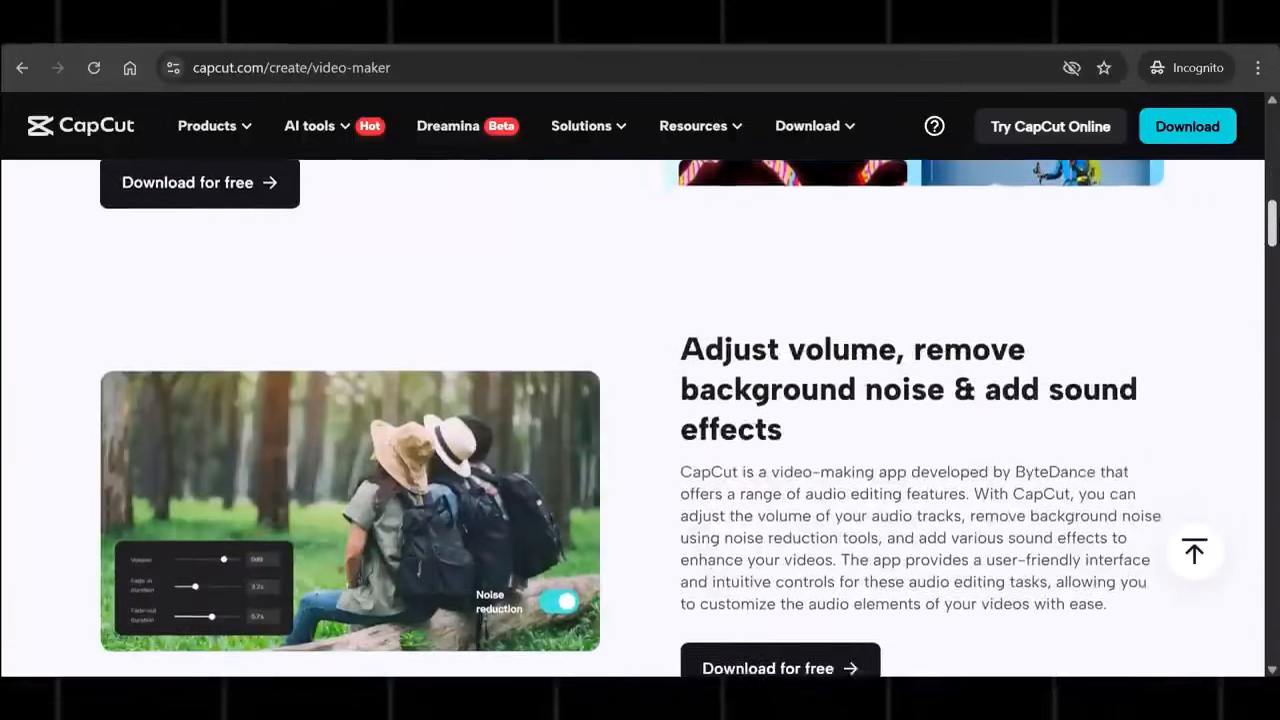
scroll("down", 3)
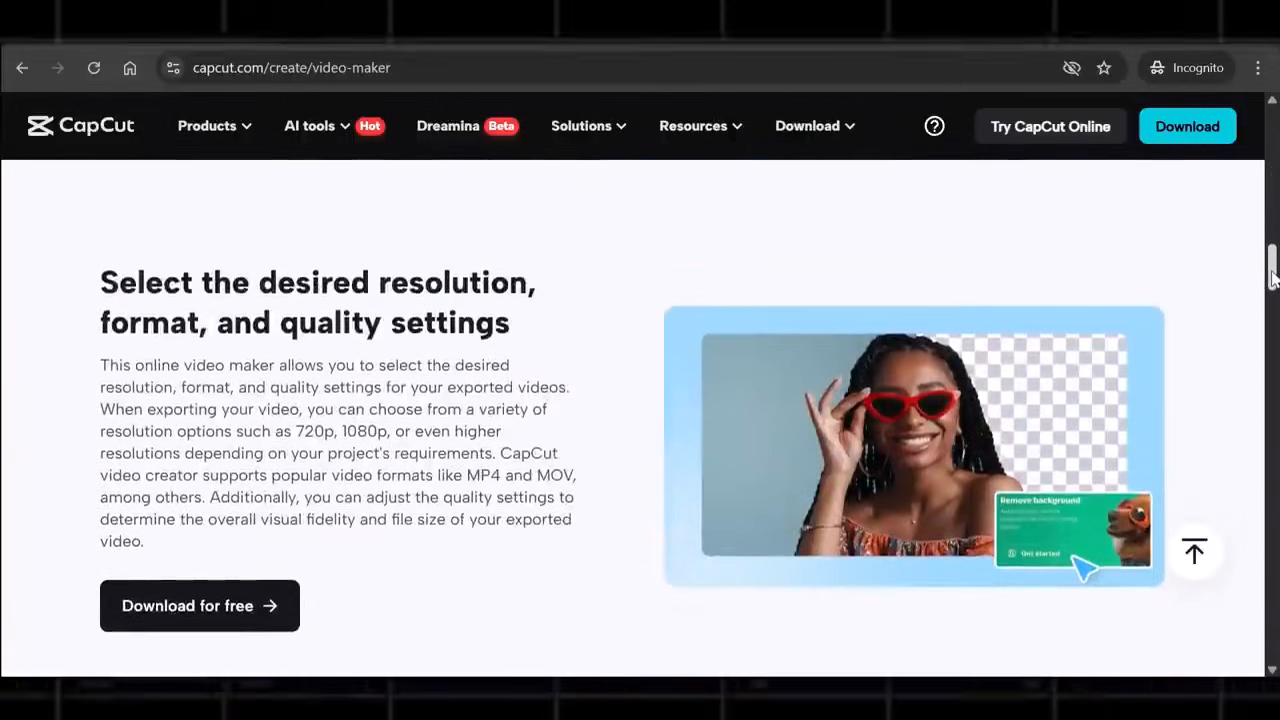
scroll("down", 3)
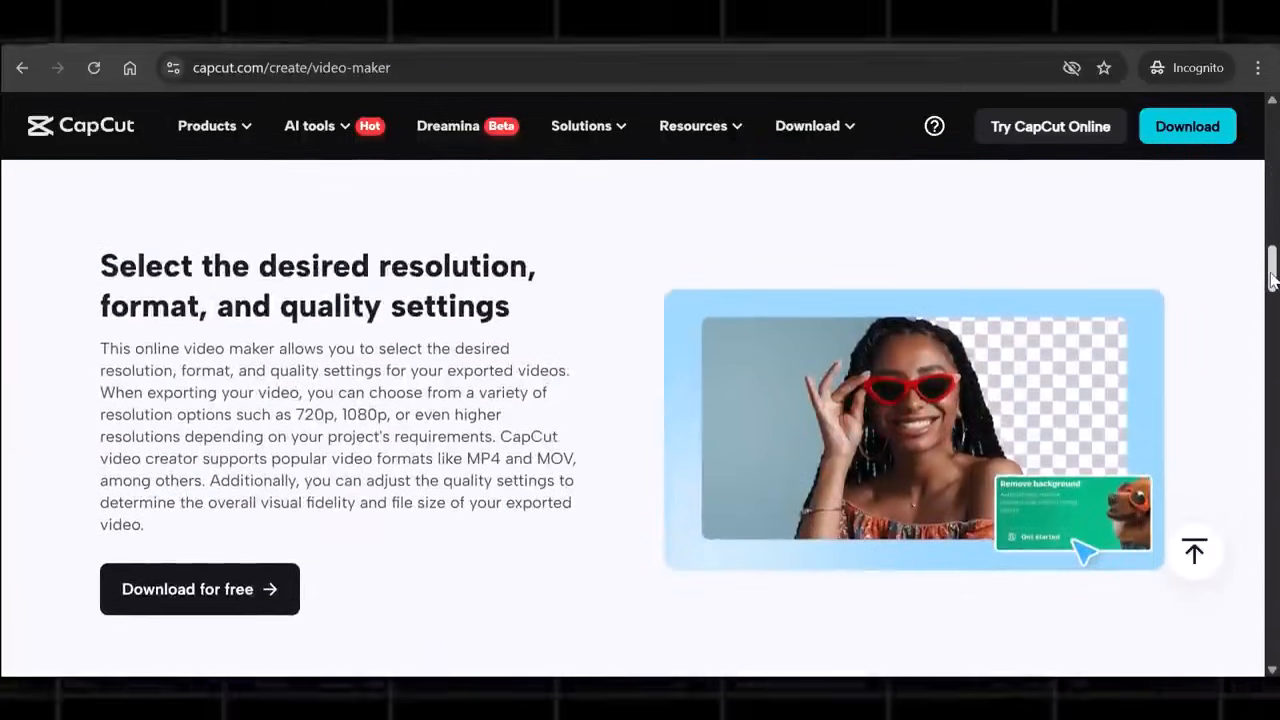
scroll("down", 3)
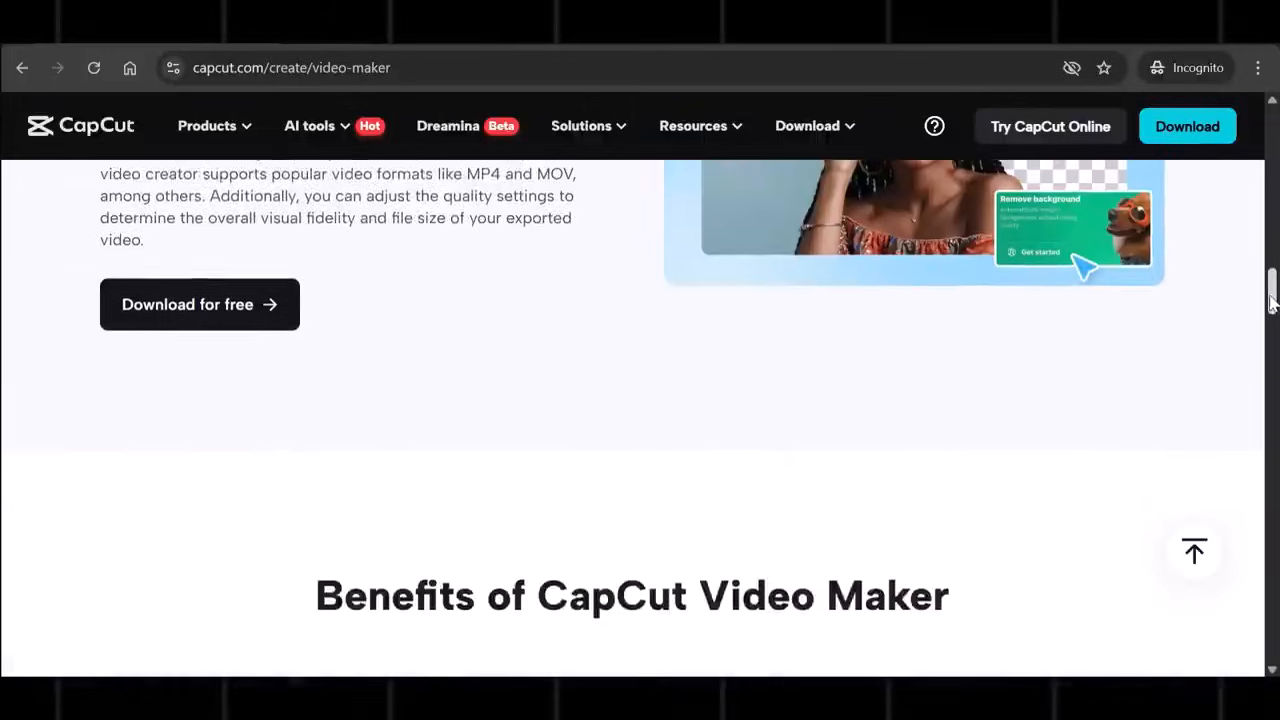
scroll("down", 3)
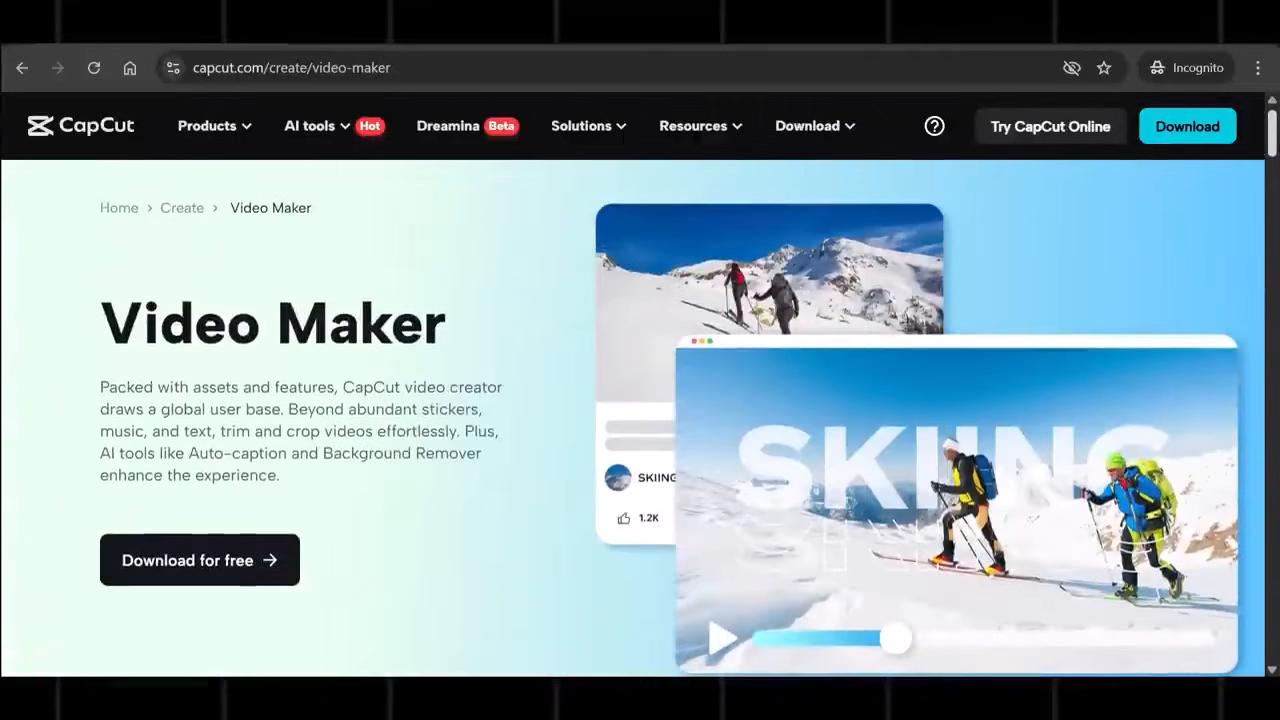
scroll("down", 3)
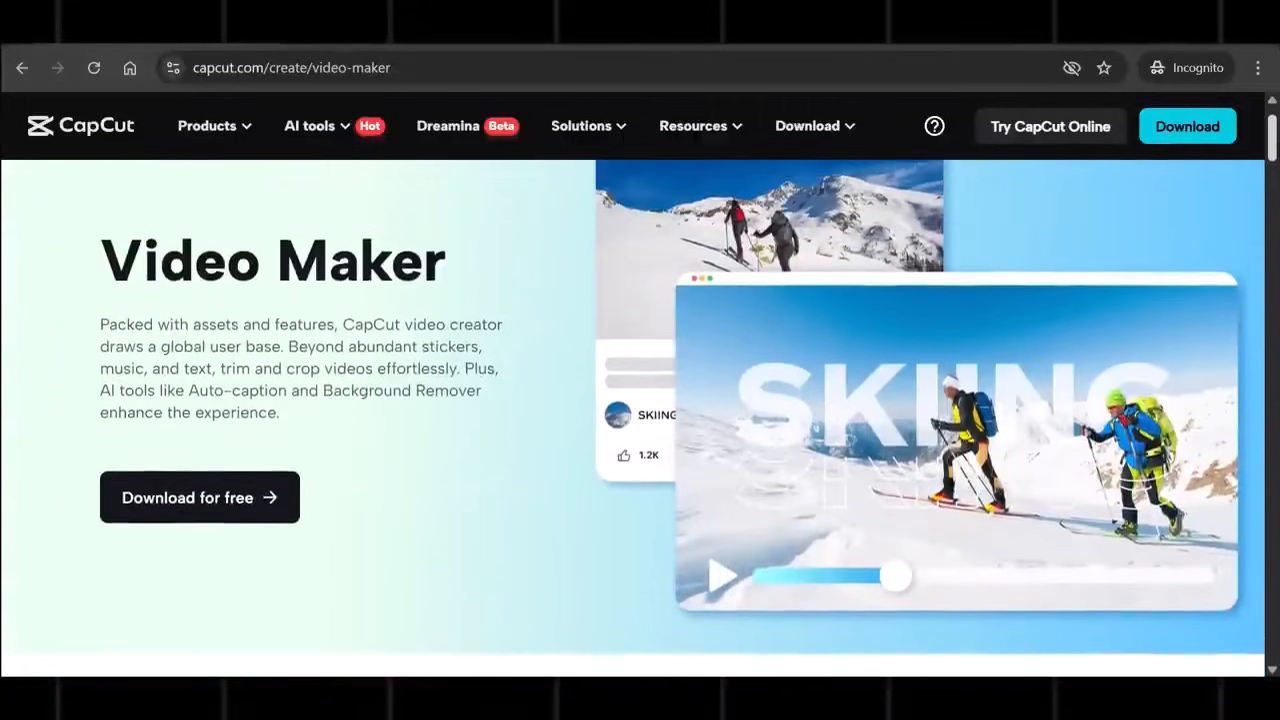